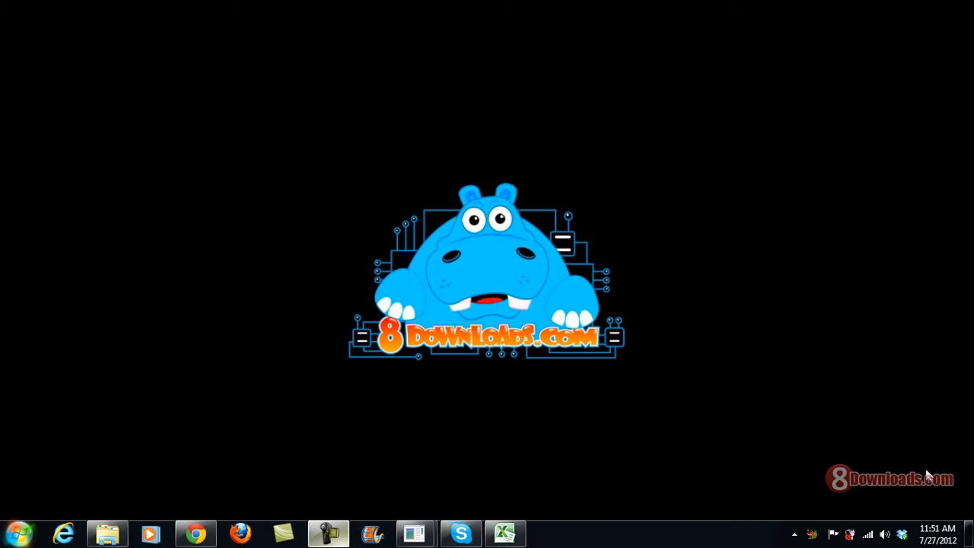
mouse_move(809, 484)
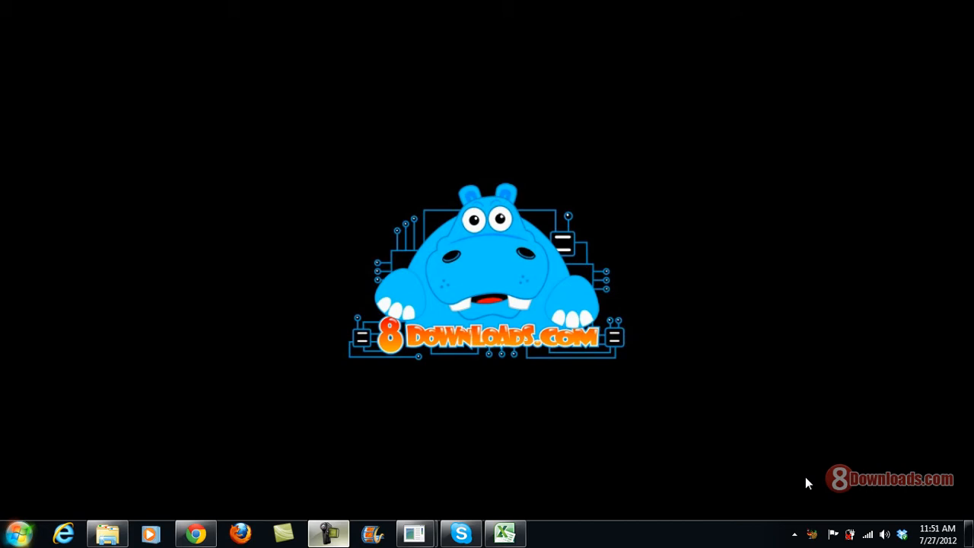
mouse_move(195, 533)
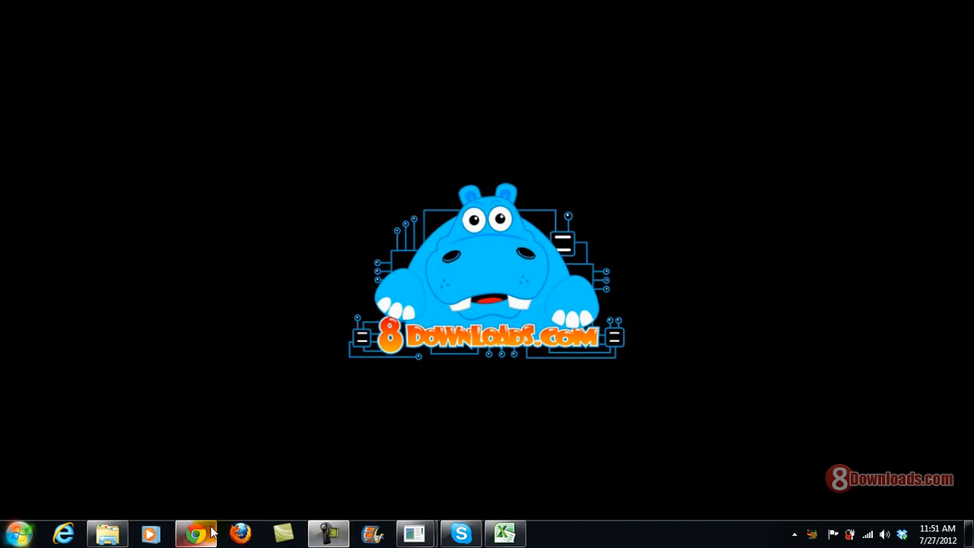
Bring Chrome forward and switch to the 'Handbrake 0.9.5 | 8Downloads' tab
left_click(195, 532)
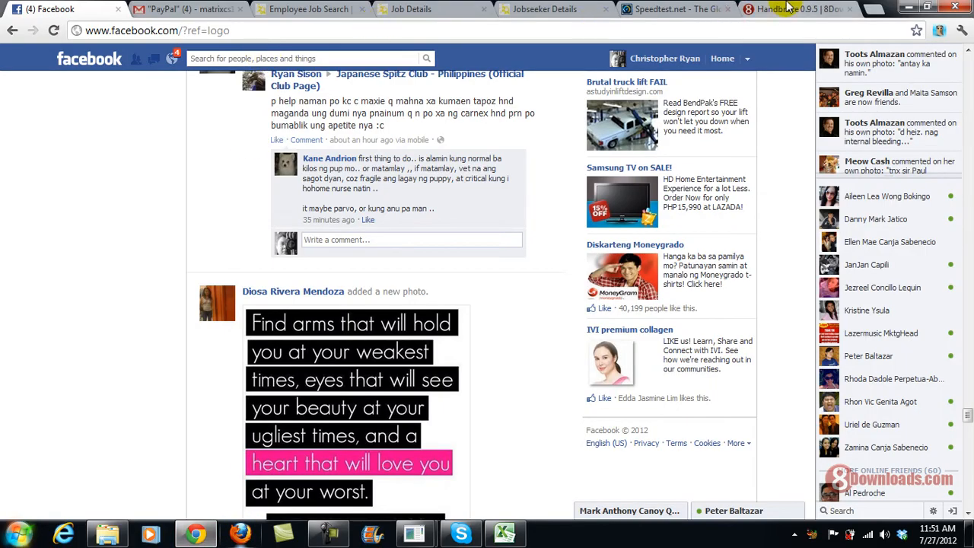
left_click(794, 9)
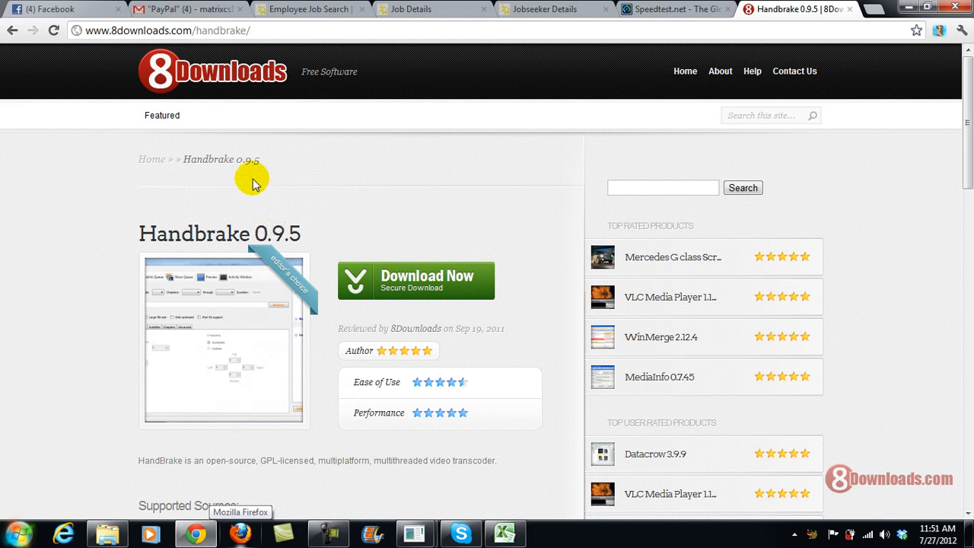
mouse_move(329, 291)
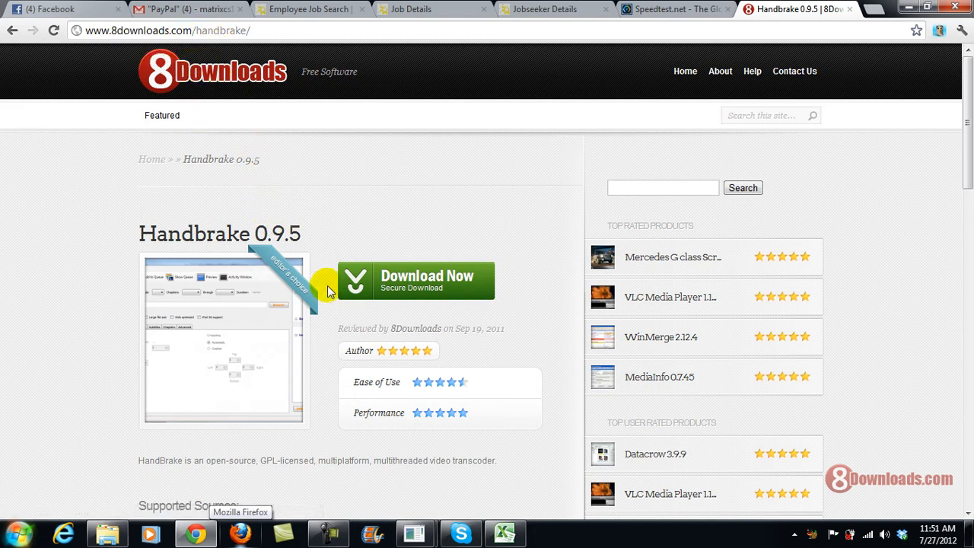
mouse_move(225, 318)
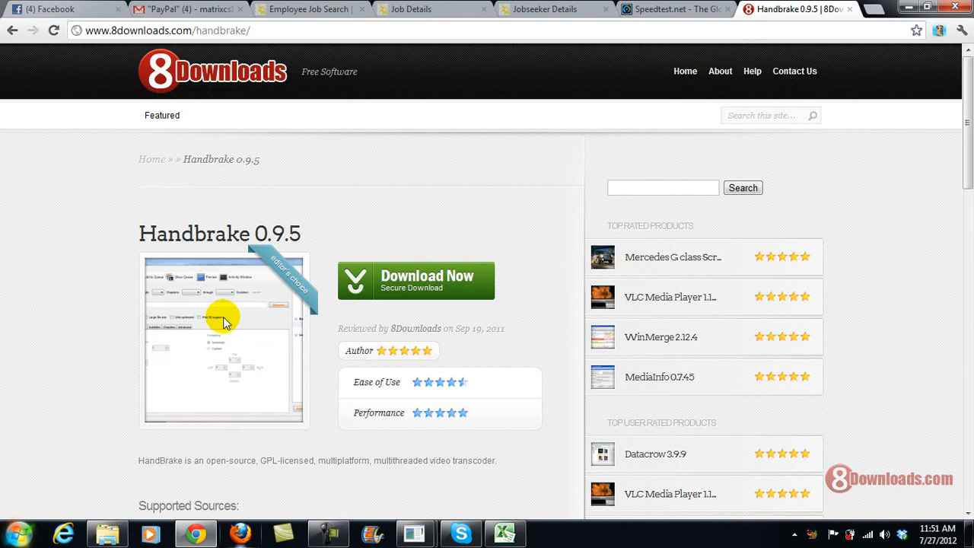
mouse_move(253, 338)
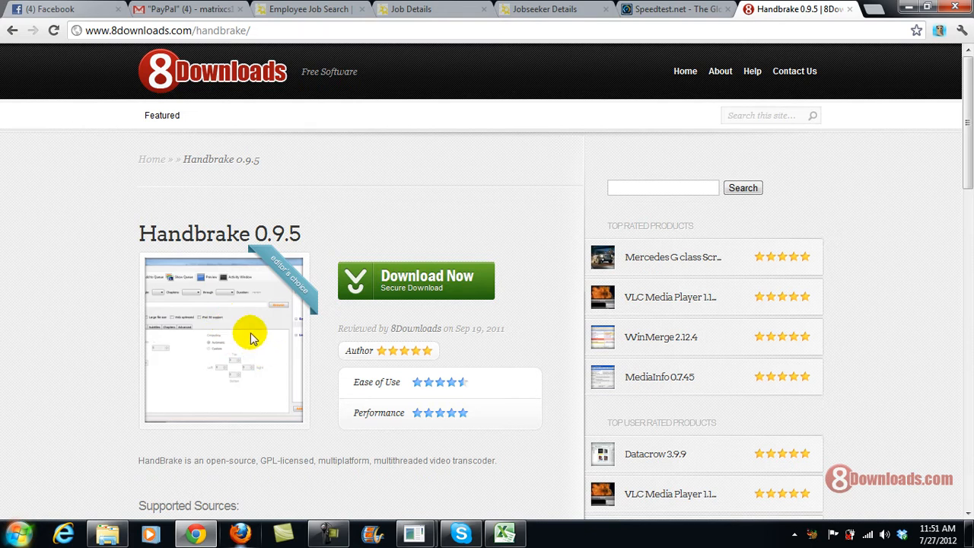
mouse_move(319, 402)
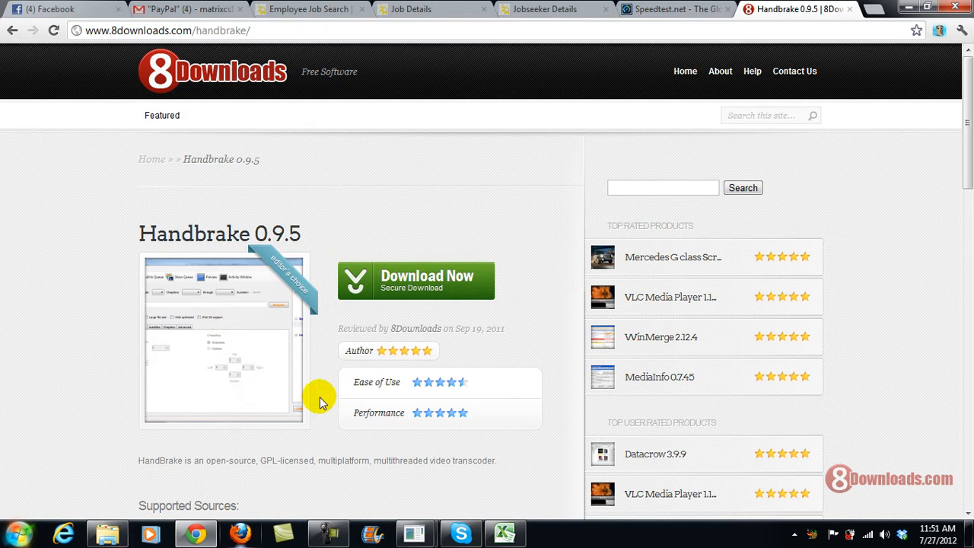
mouse_move(299, 242)
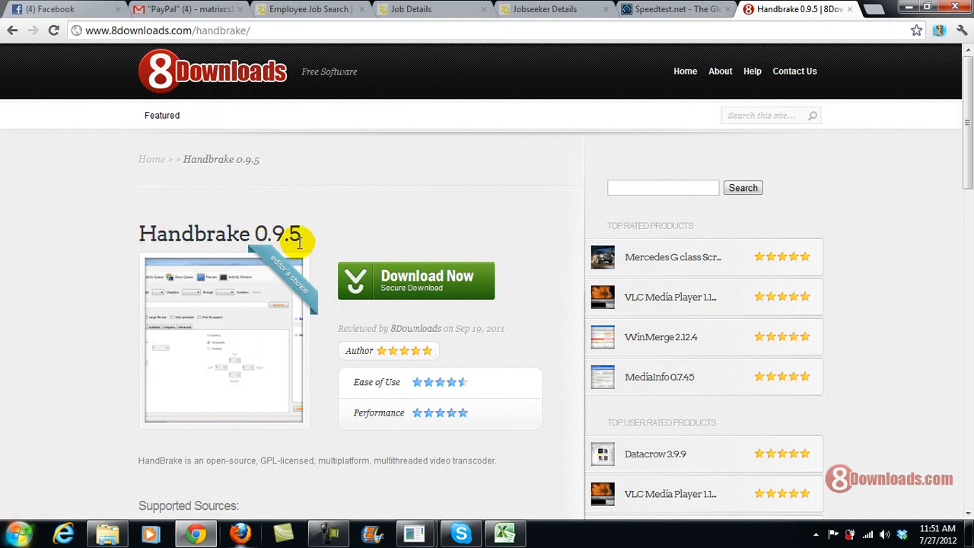
mouse_move(281, 259)
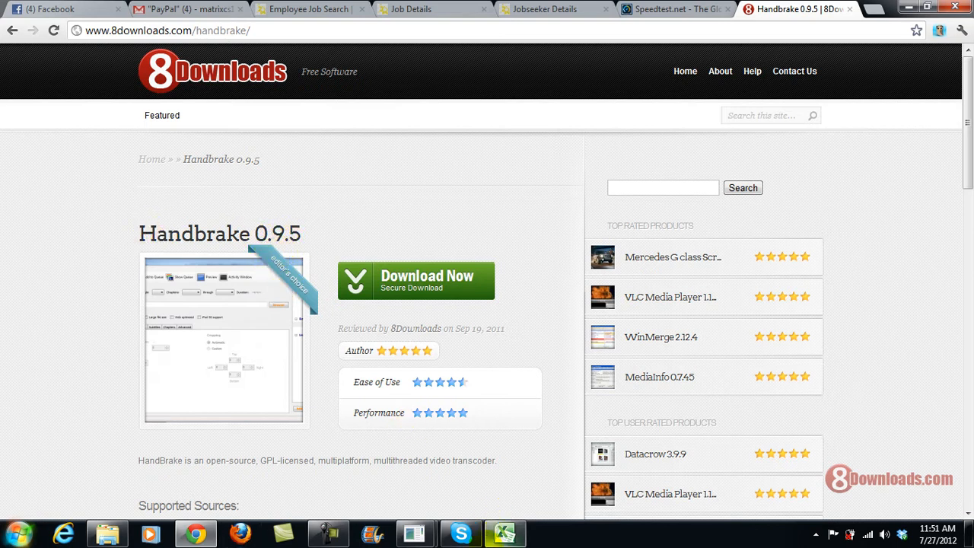
mouse_move(505, 336)
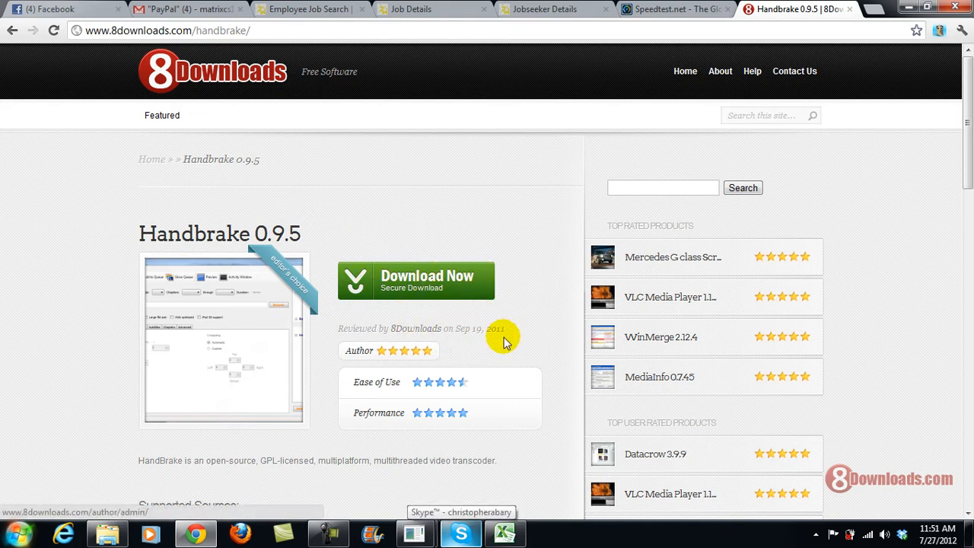
Minimize Chrome and restore the running HandBrake window from the tray
left_click(415, 280)
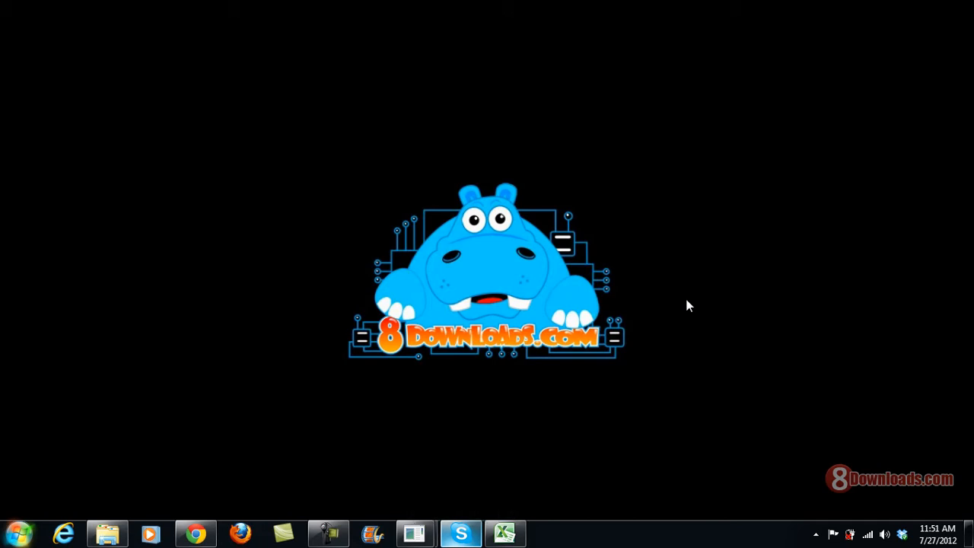
mouse_move(433, 444)
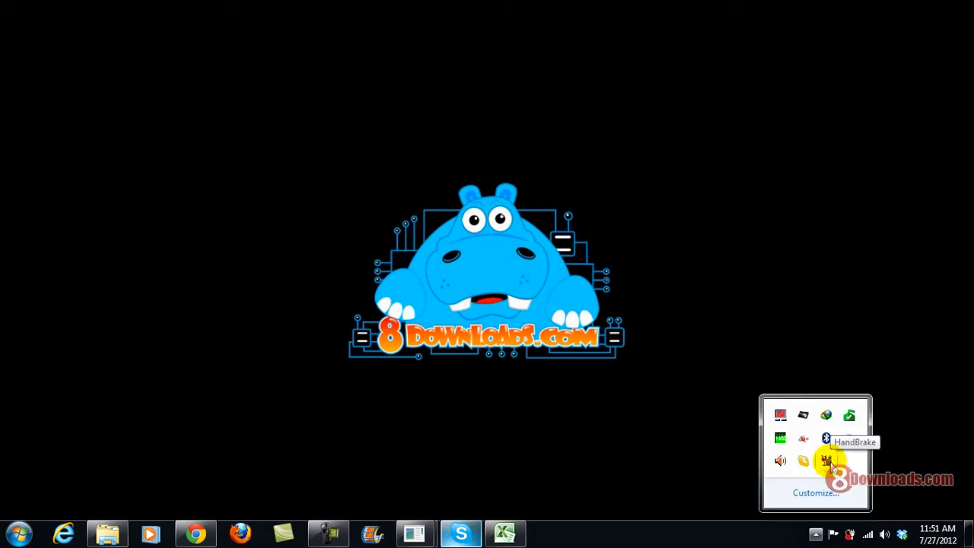
left_click(824, 461)
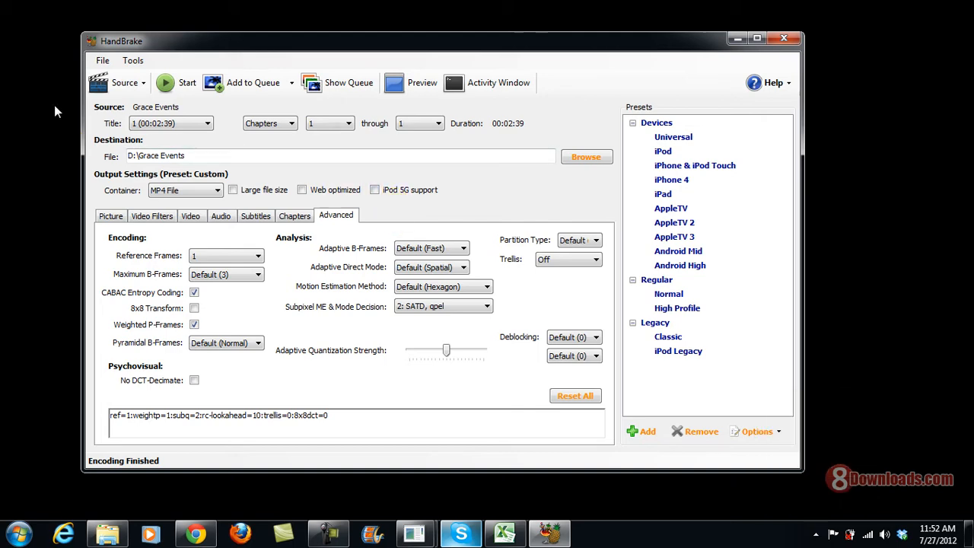
mouse_move(139, 107)
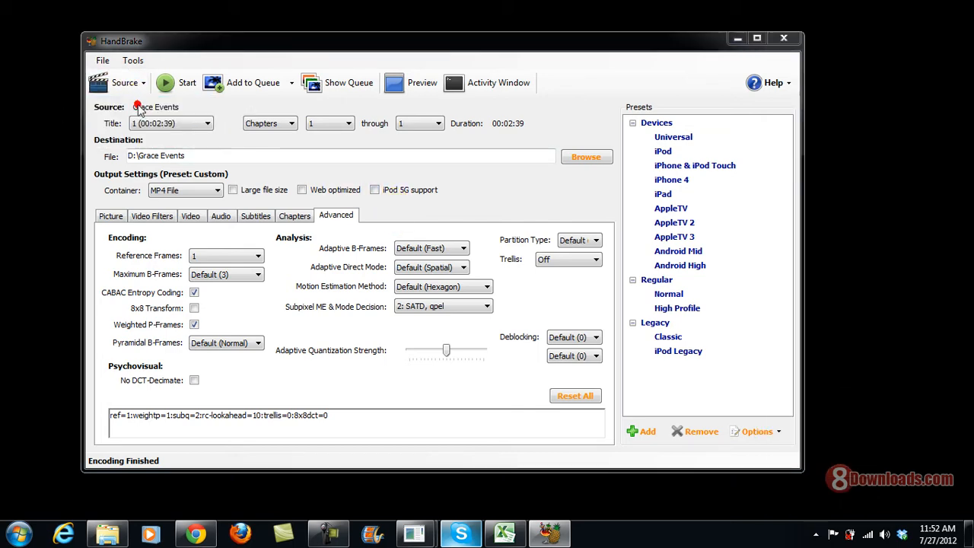
Choose Grace Events from the Open dialog as the HandBrake source video
left_click(124, 82)
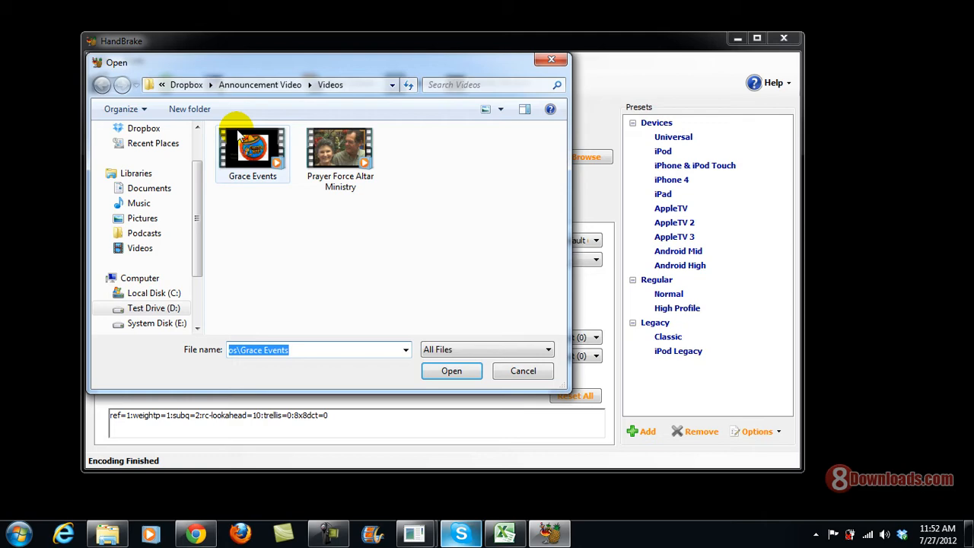
left_click(341, 149)
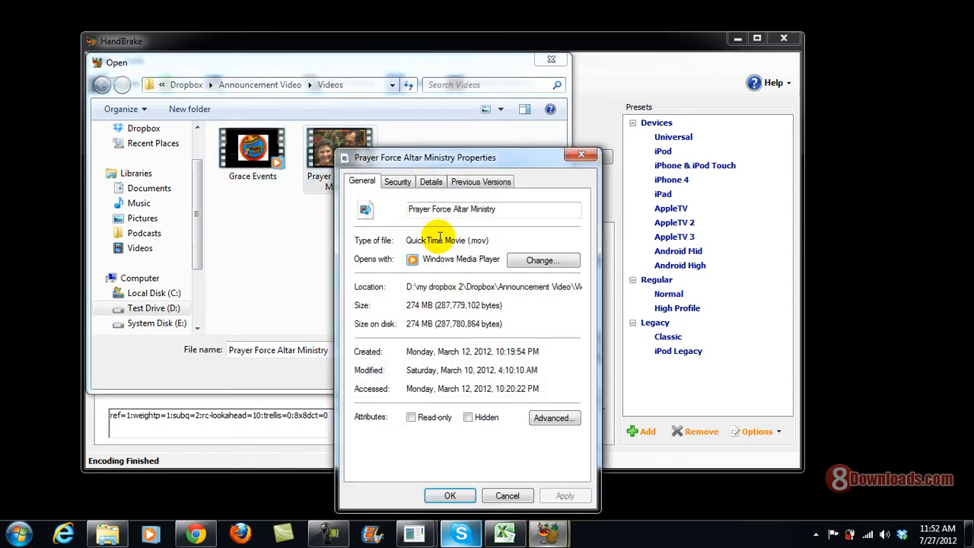
mouse_move(581, 156)
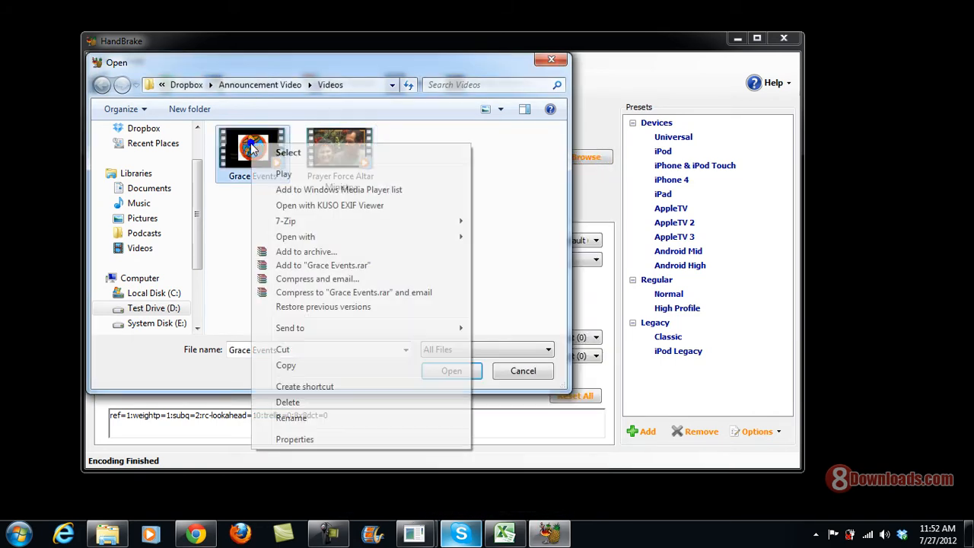
left_click(295, 438)
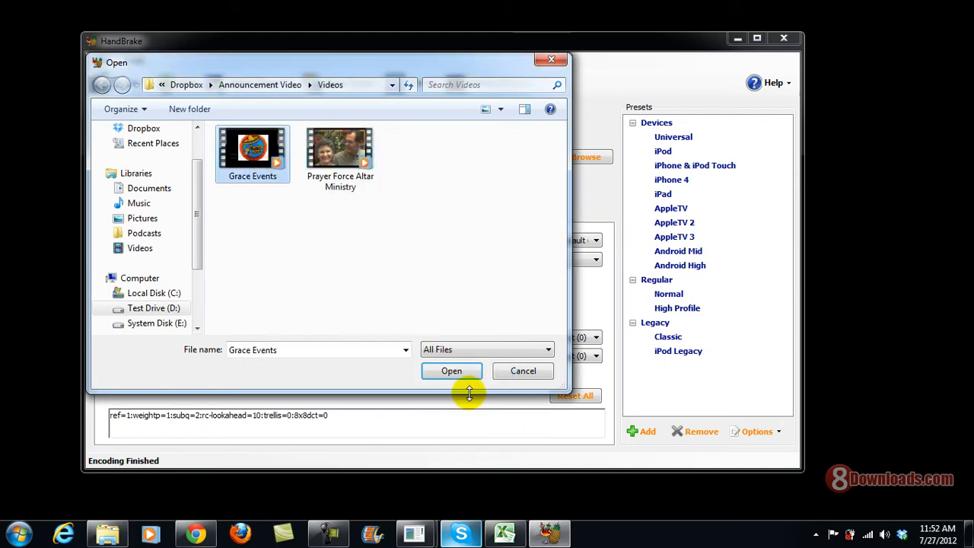
left_click(450, 371)
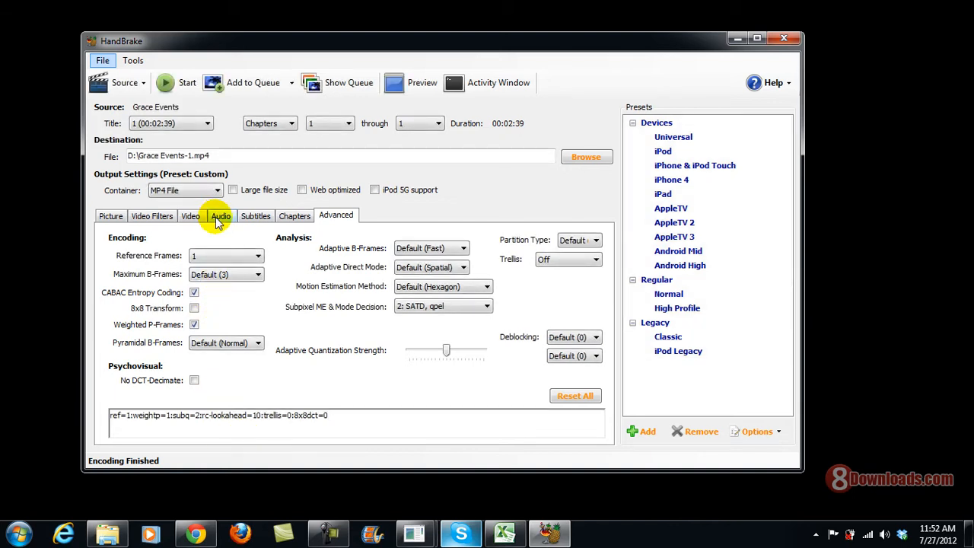
mouse_move(363, 197)
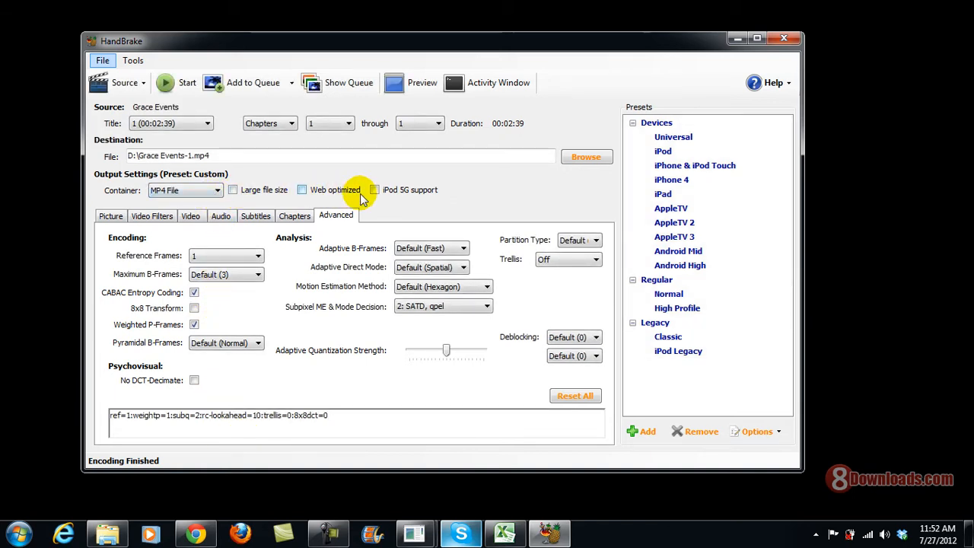
Enable iPod 5G support for the MP4 output and show the Video settings
left_click(374, 189)
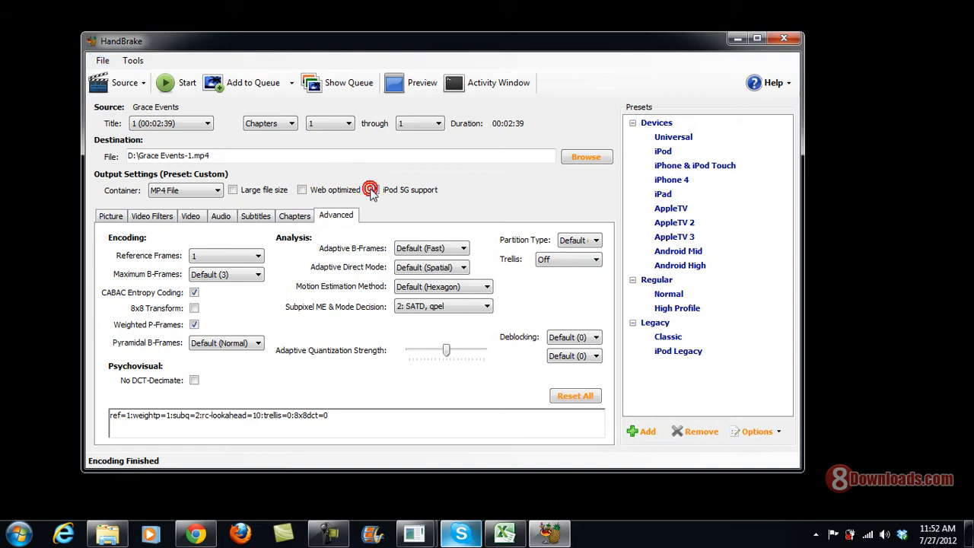
left_click(374, 189)
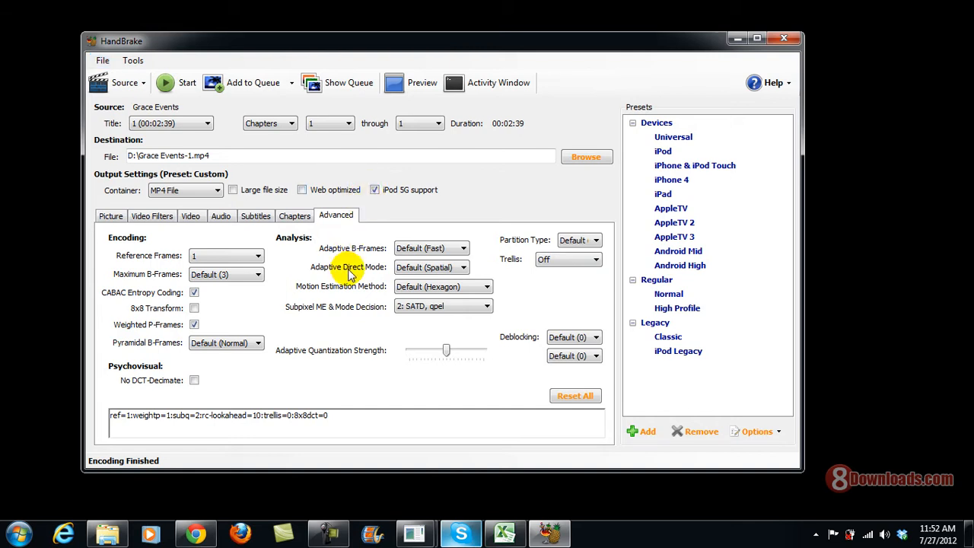
left_click(190, 216)
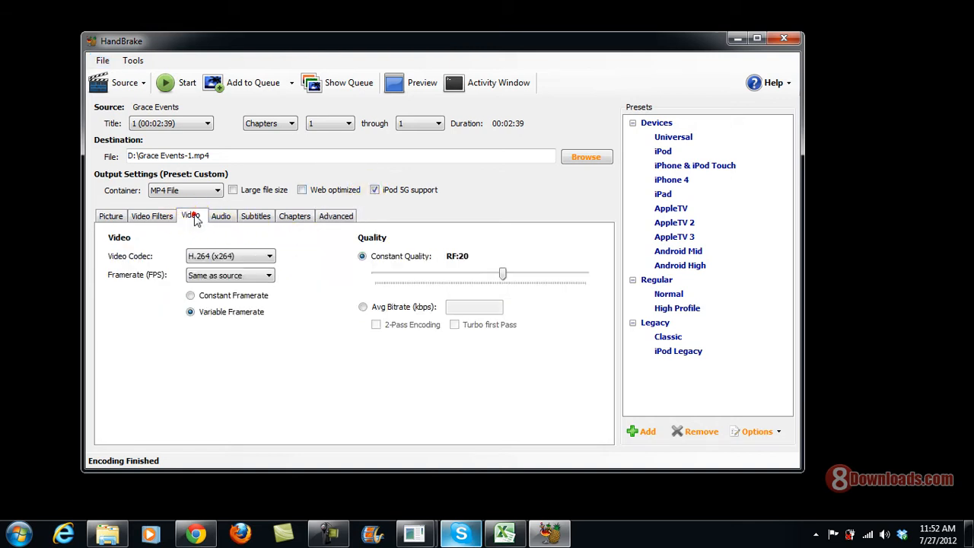
mouse_move(282, 293)
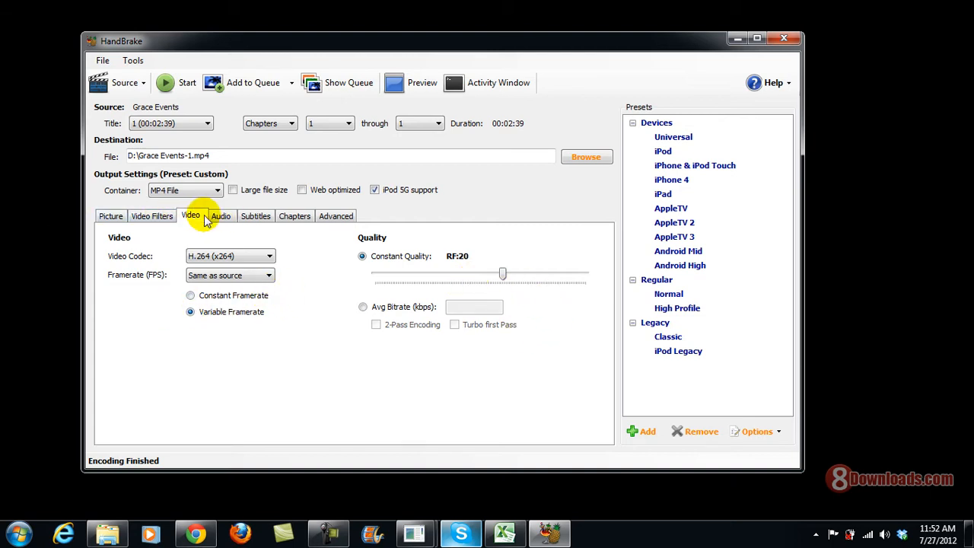
Check the video filters are off and start encoding Grace Events to Grace Events-1.mp4
left_click(152, 216)
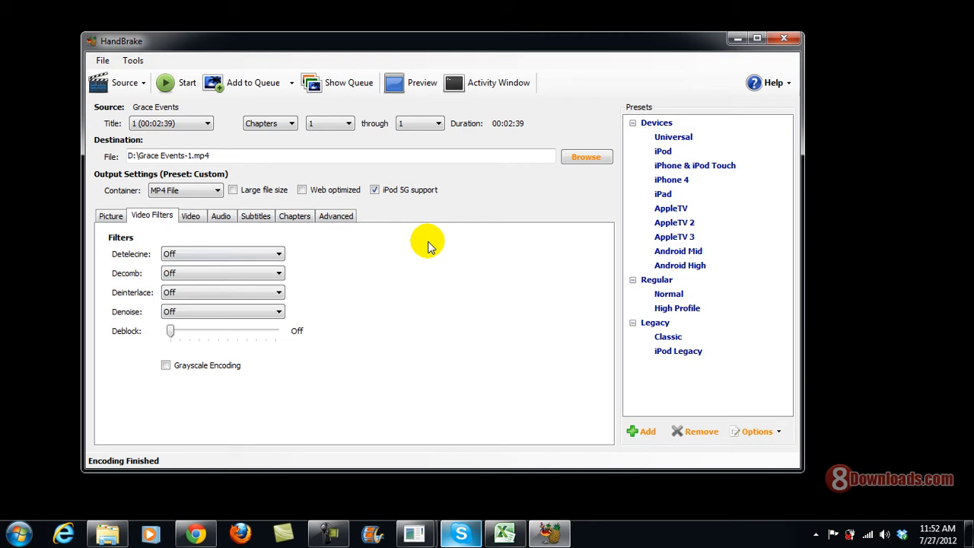
mouse_move(301, 228)
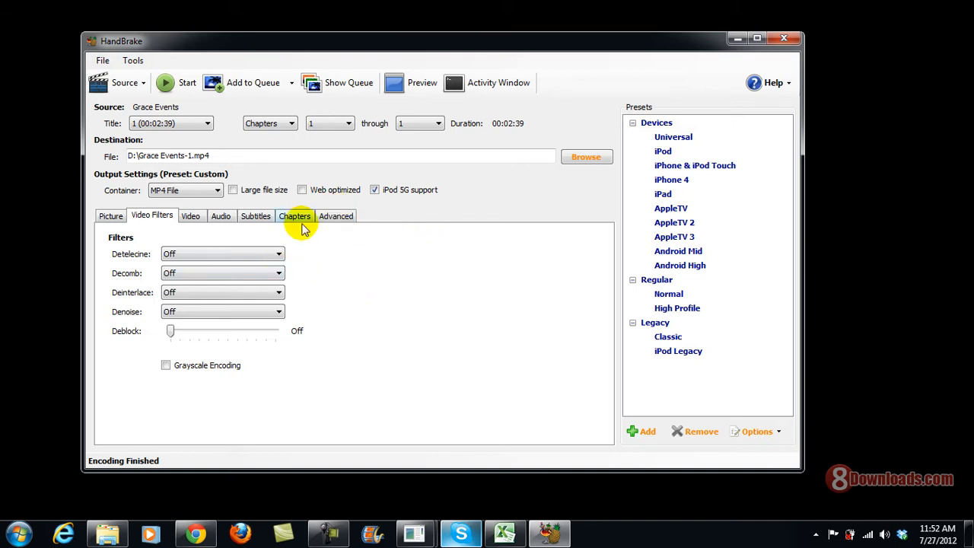
mouse_move(570, 306)
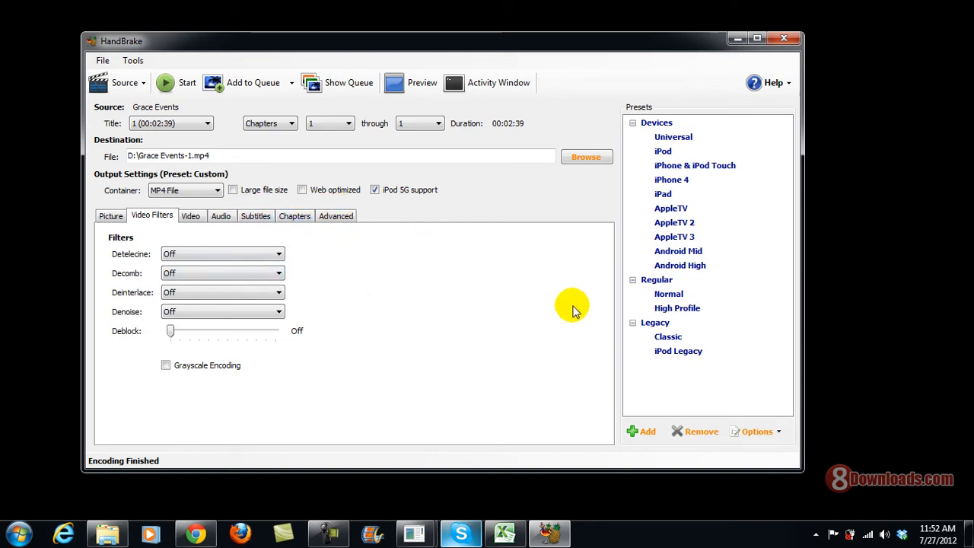
mouse_move(170, 90)
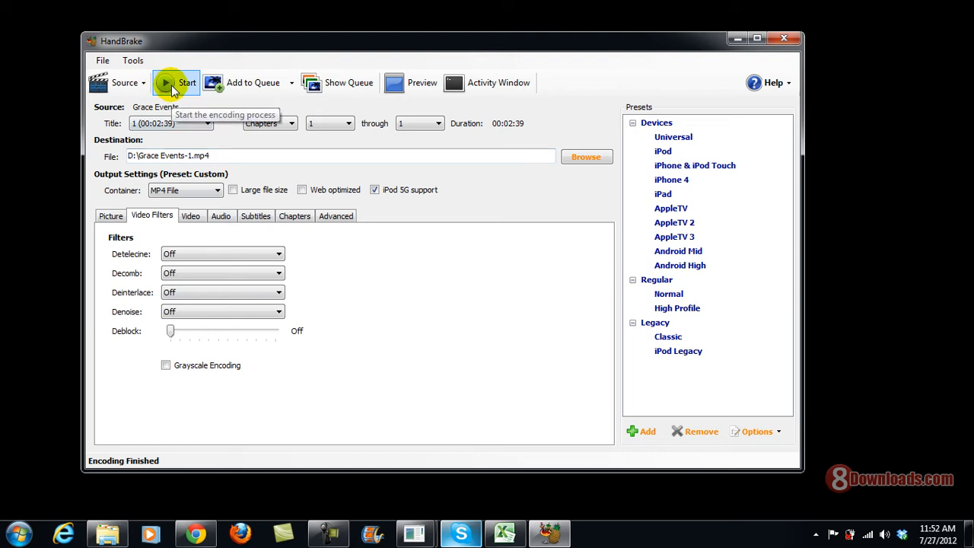
left_click(176, 82)
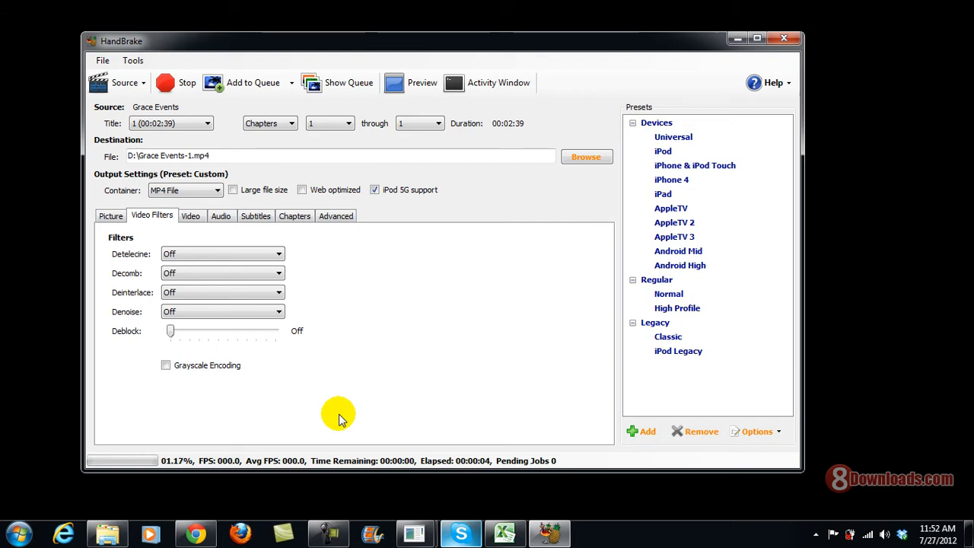
mouse_move(342, 414)
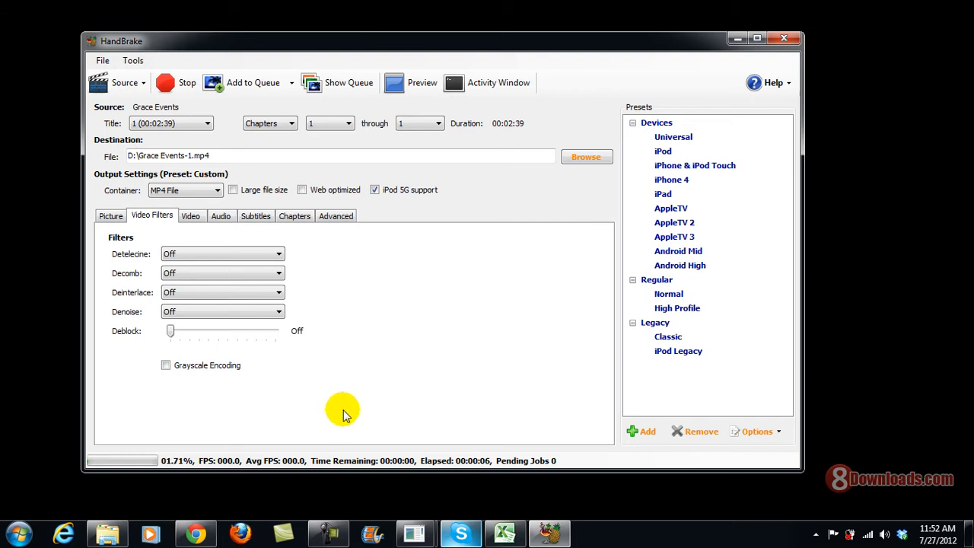
mouse_move(194, 529)
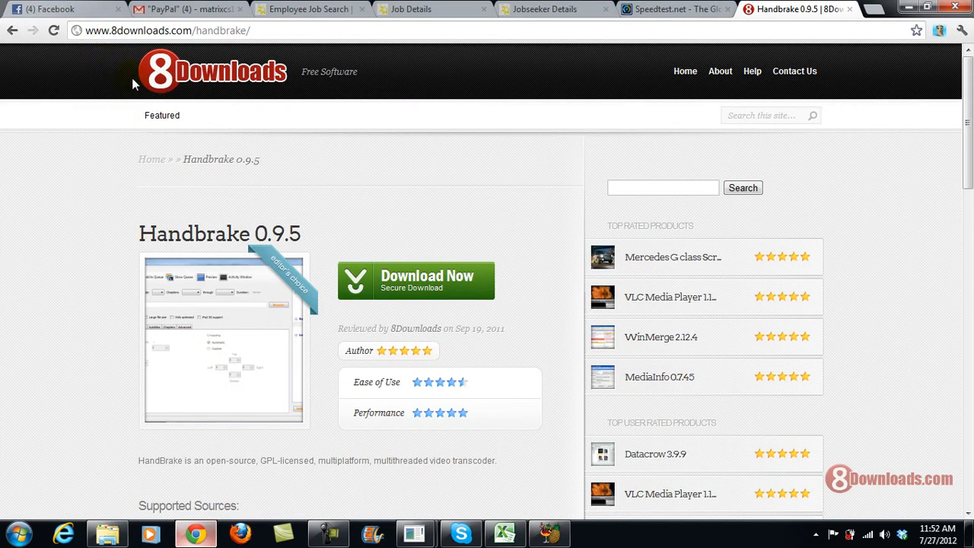
mouse_move(251, 277)
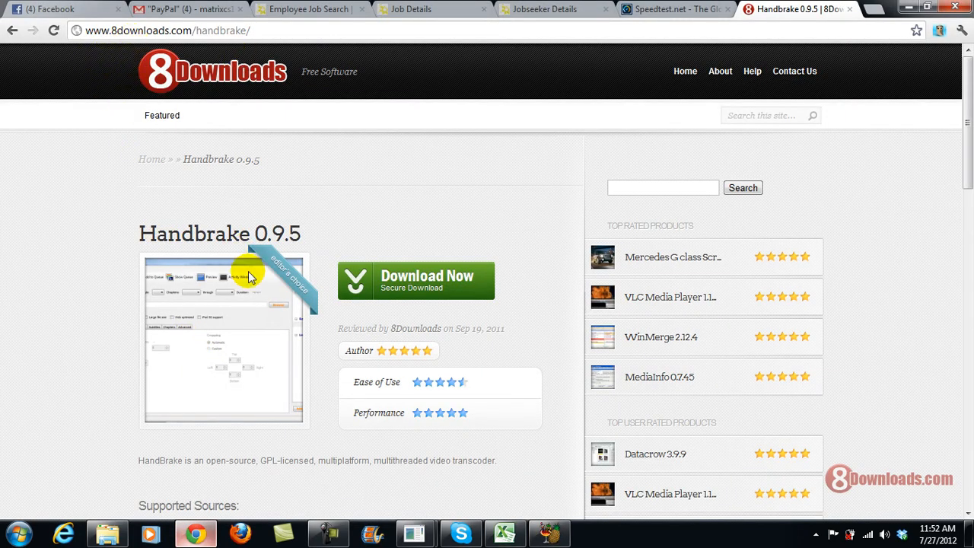
Scroll through the Handbrake 0.9.5 page's features and comments, then back to the top
scroll("down", 3)
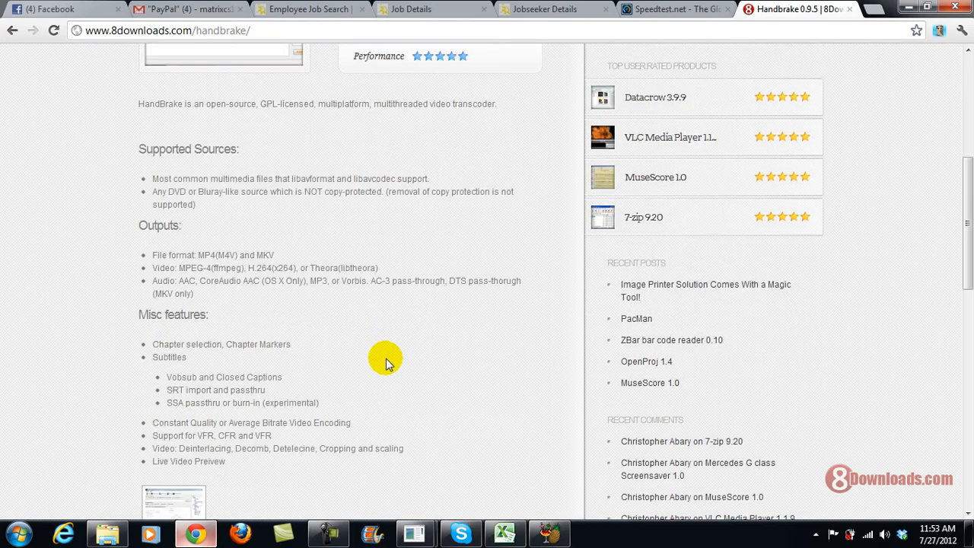
scroll("down", 3)
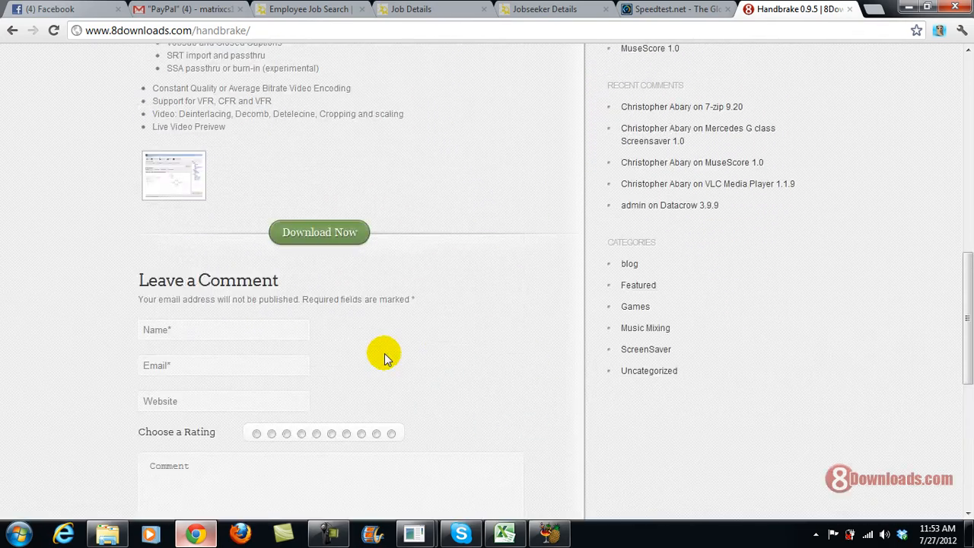
scroll("up", 3)
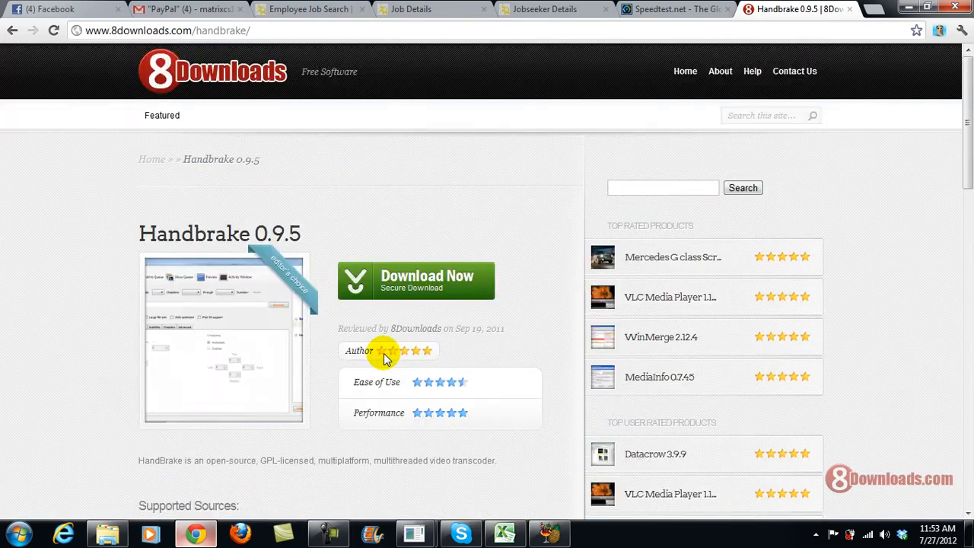
mouse_move(578, 255)
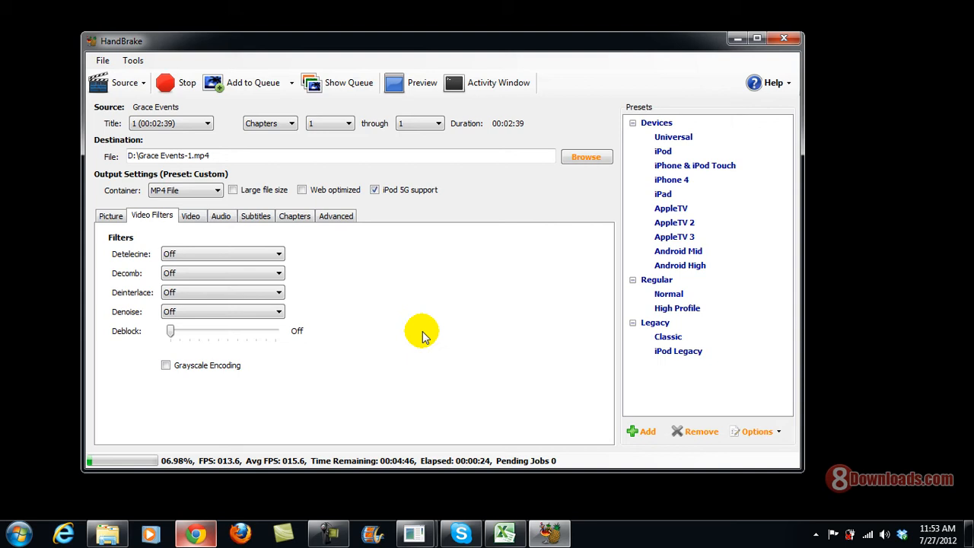
mouse_move(429, 464)
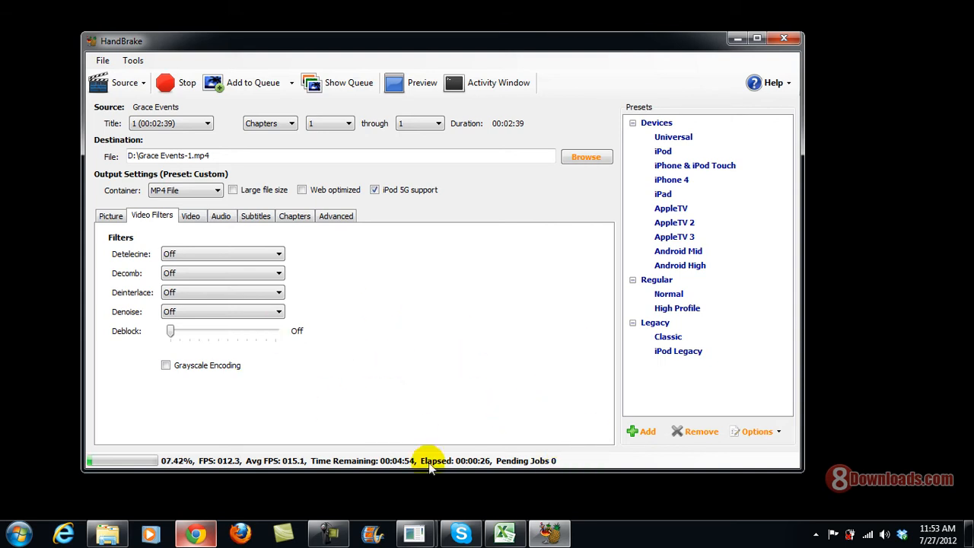
mouse_move(419, 414)
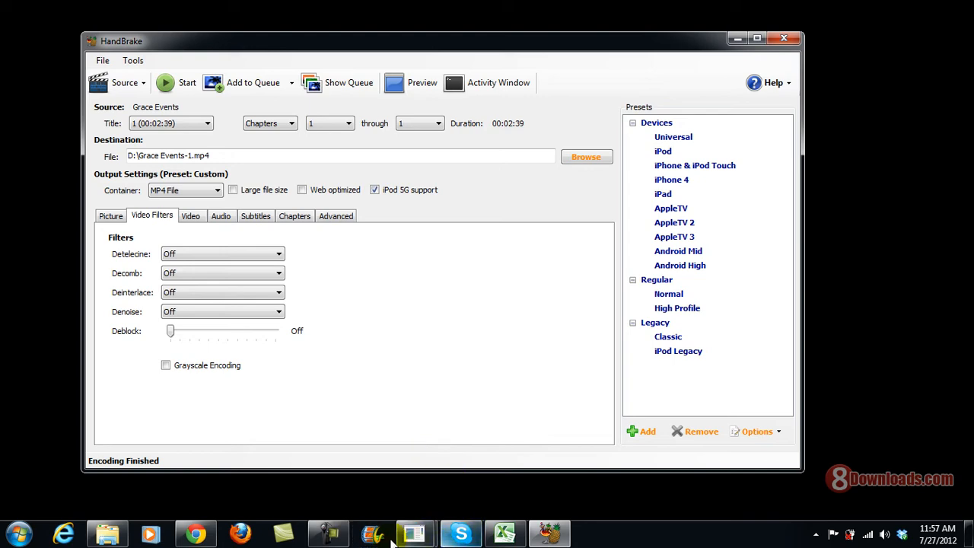
mouse_move(462, 444)
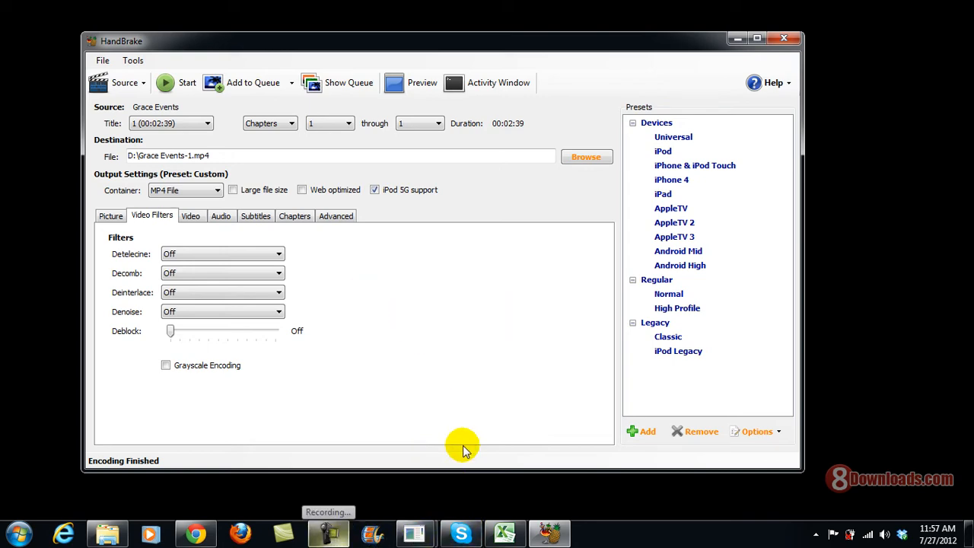
mouse_move(737, 38)
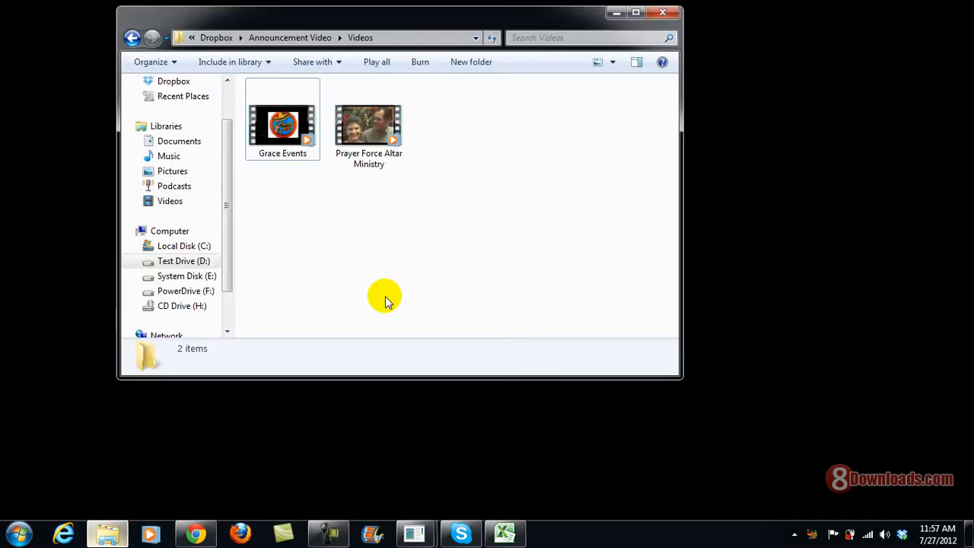
mouse_move(135, 40)
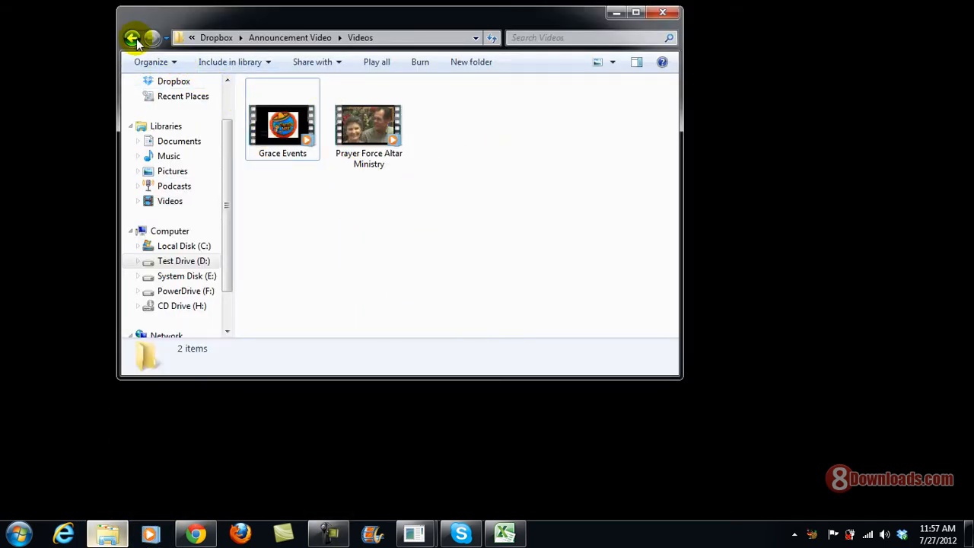
Go to Test Drive (D:) and scroll the listing down to Grace Events-1
left_click(132, 37)
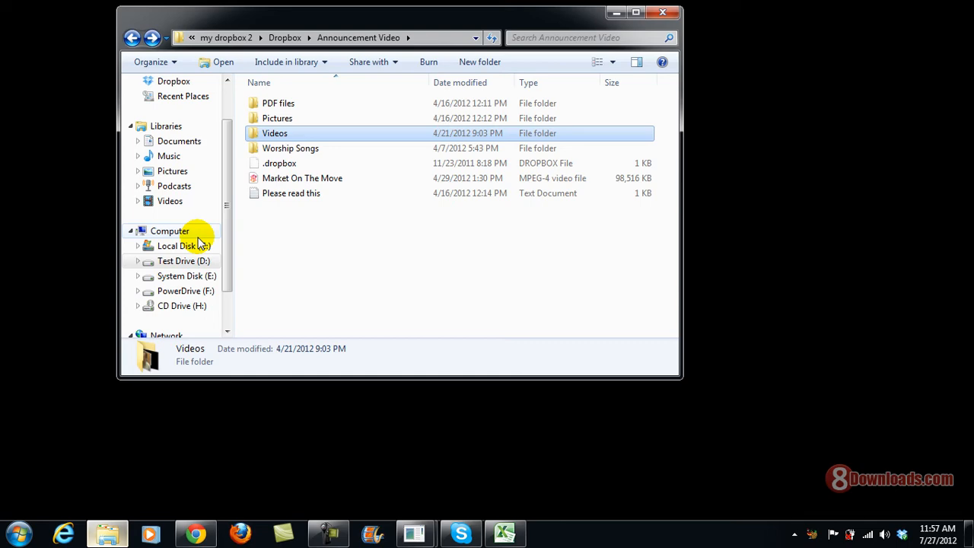
left_click(182, 260)
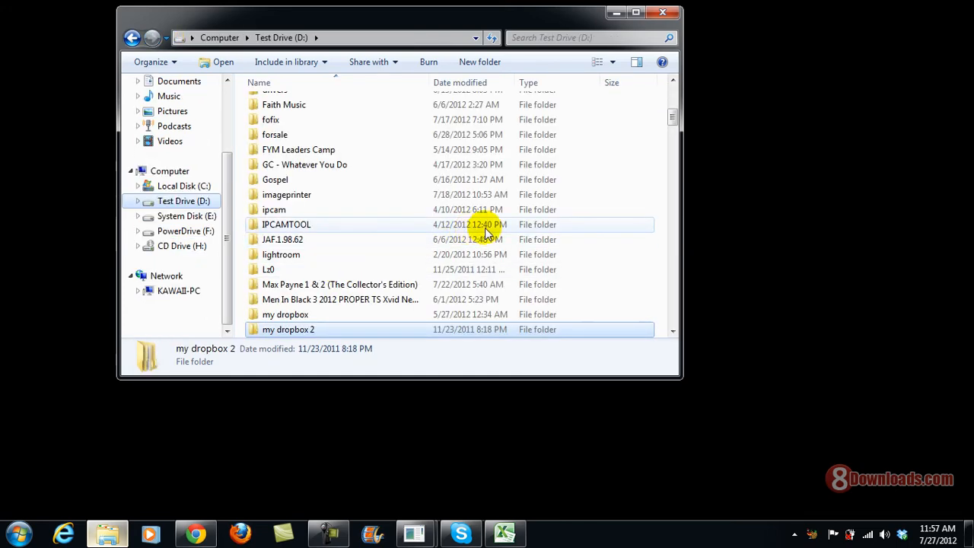
scroll("down", 3)
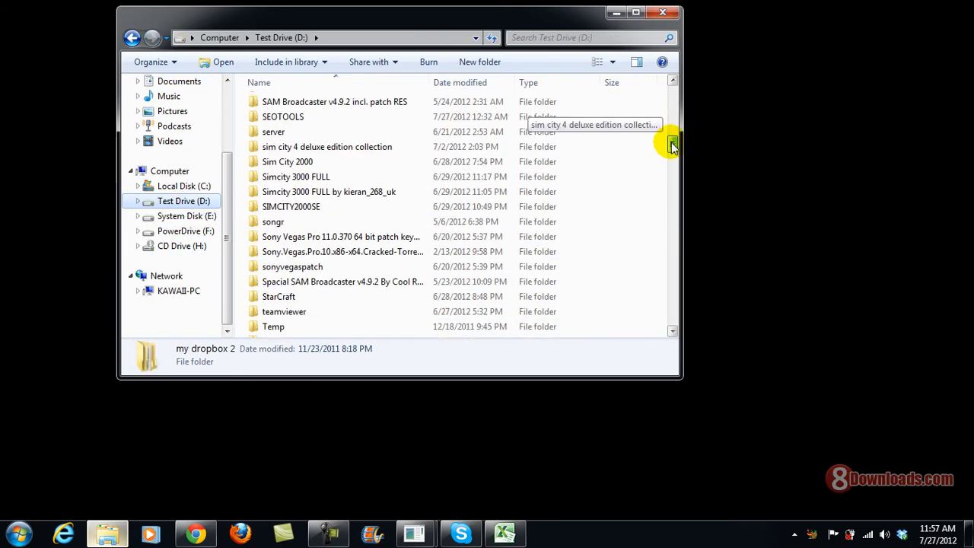
scroll("down", 3)
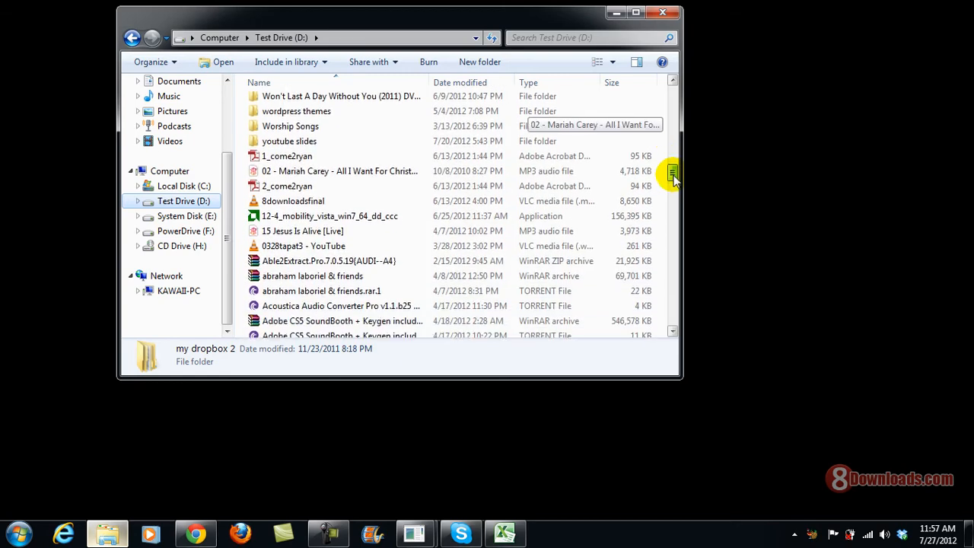
scroll("down", 3)
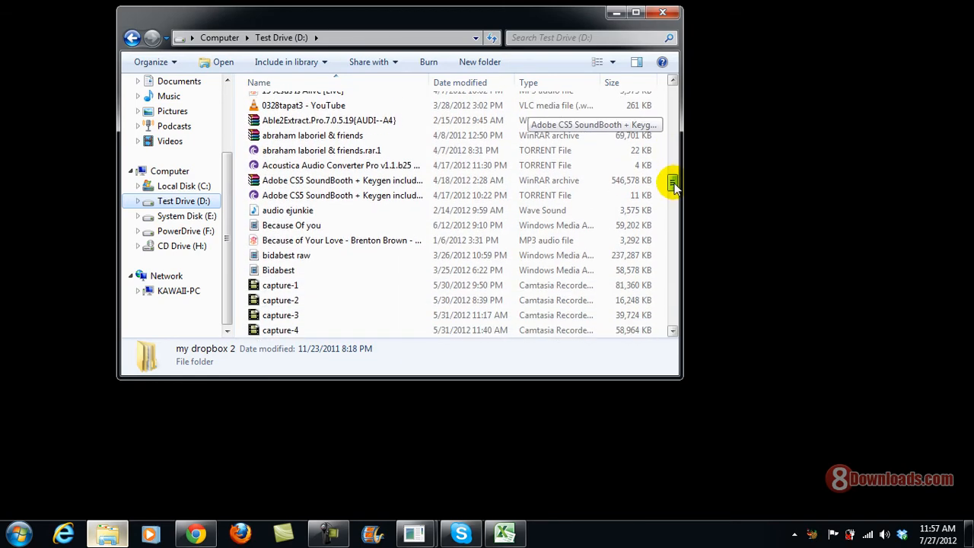
scroll("down", 3)
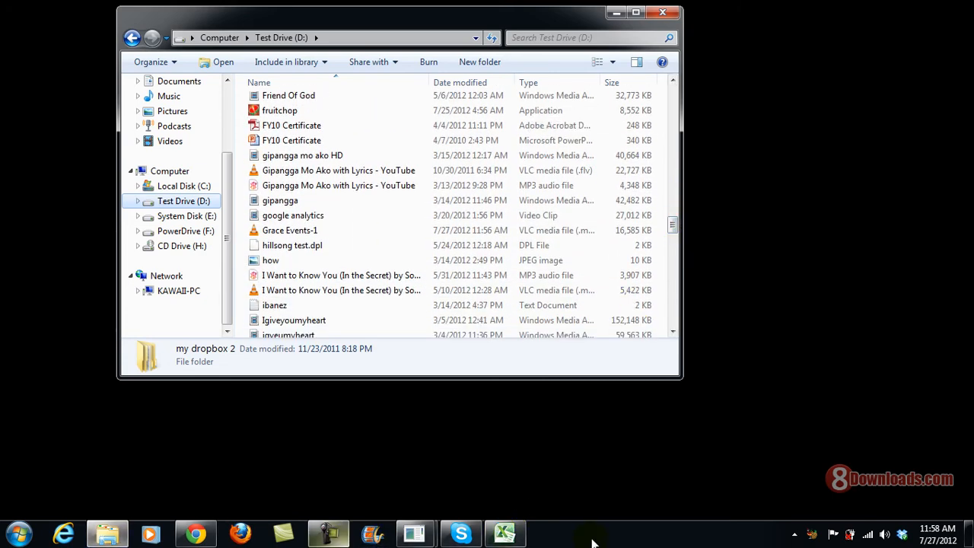
mouse_move(329, 531)
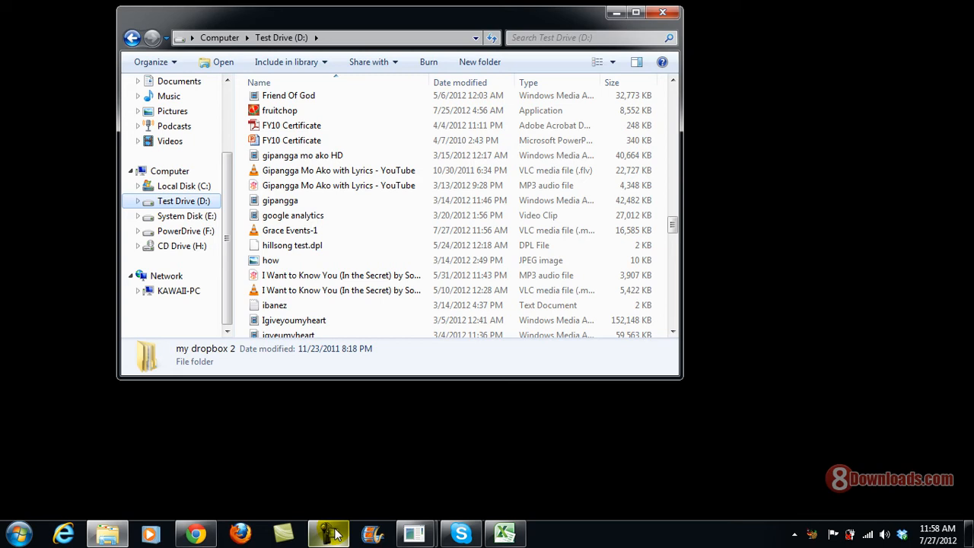
Select Grace Events-1 to read its details: a 2:40 MP4 of 16.1 MB
left_click(289, 230)
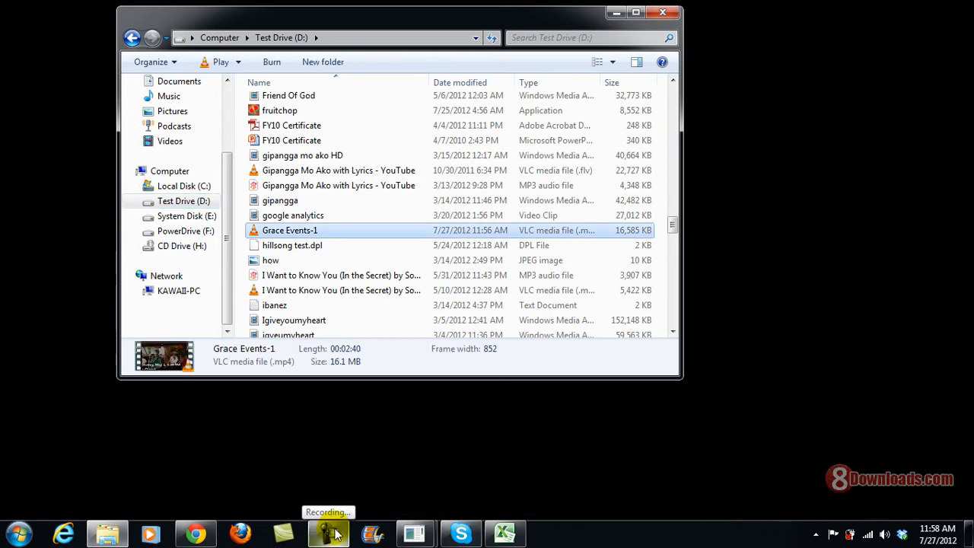
mouse_move(596, 228)
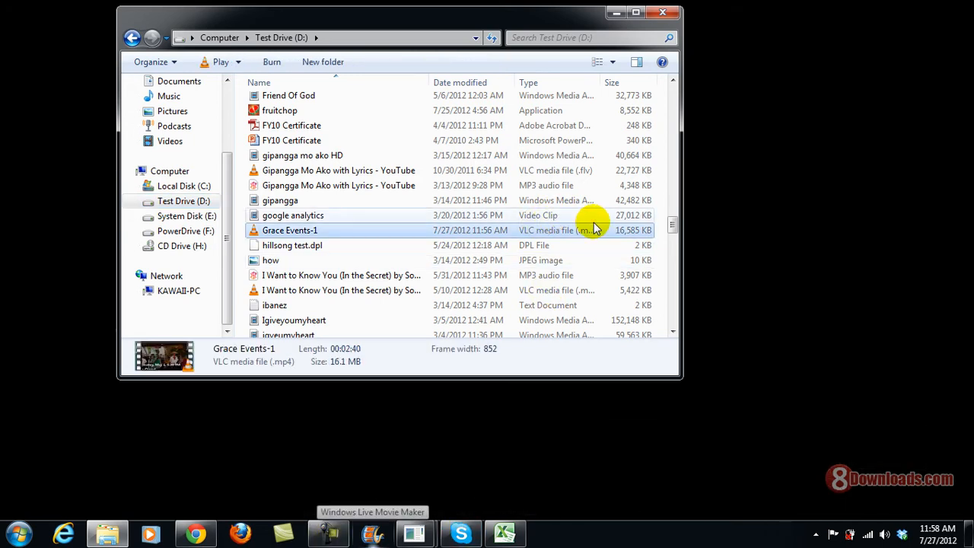
mouse_move(636, 244)
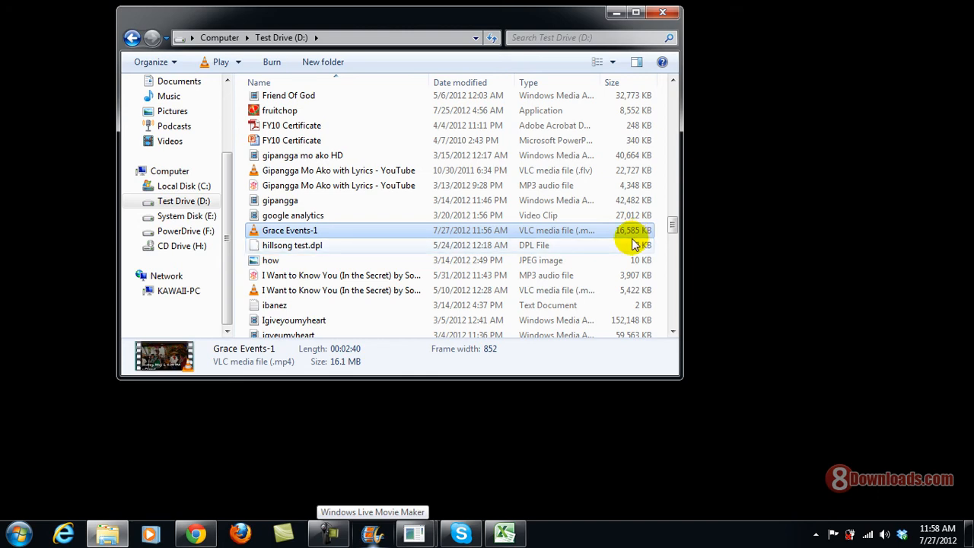
mouse_move(601, 238)
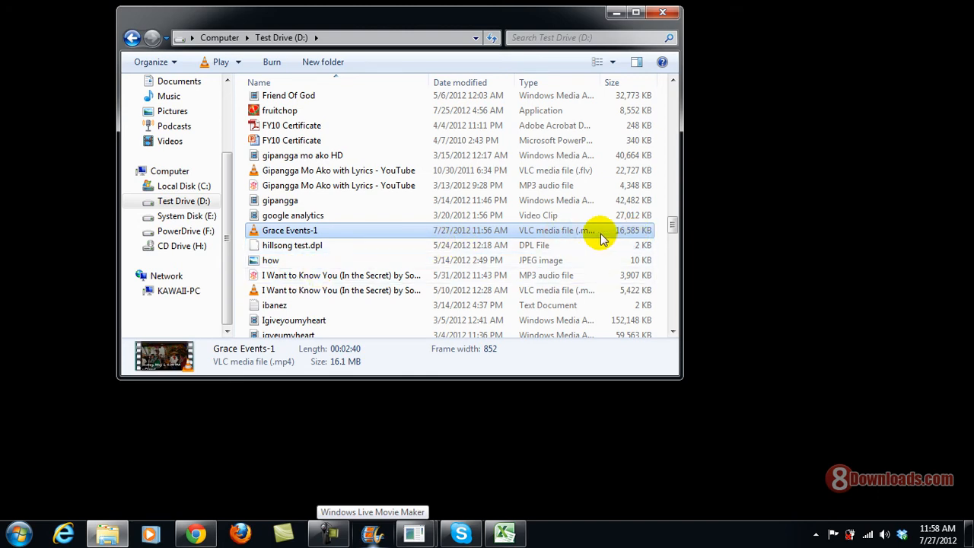
mouse_move(617, 241)
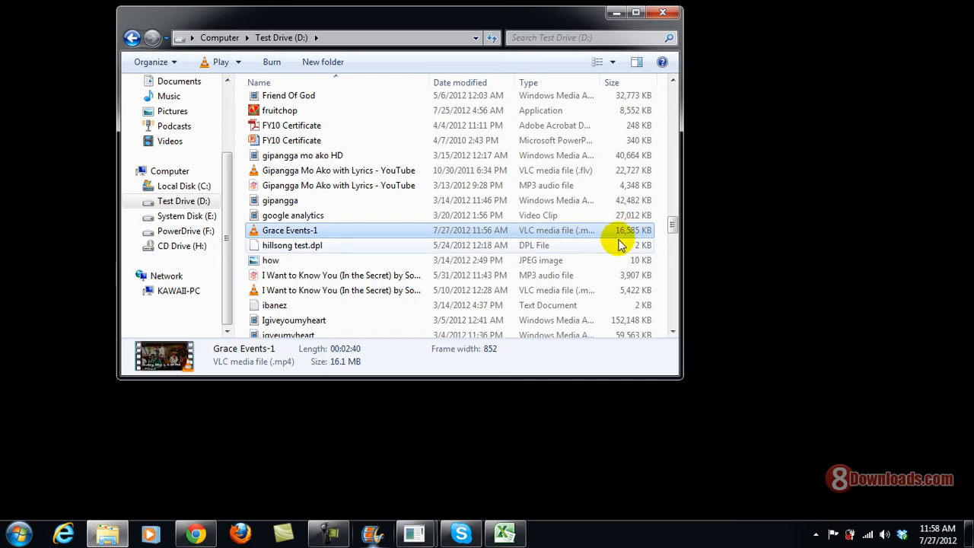
mouse_move(304, 231)
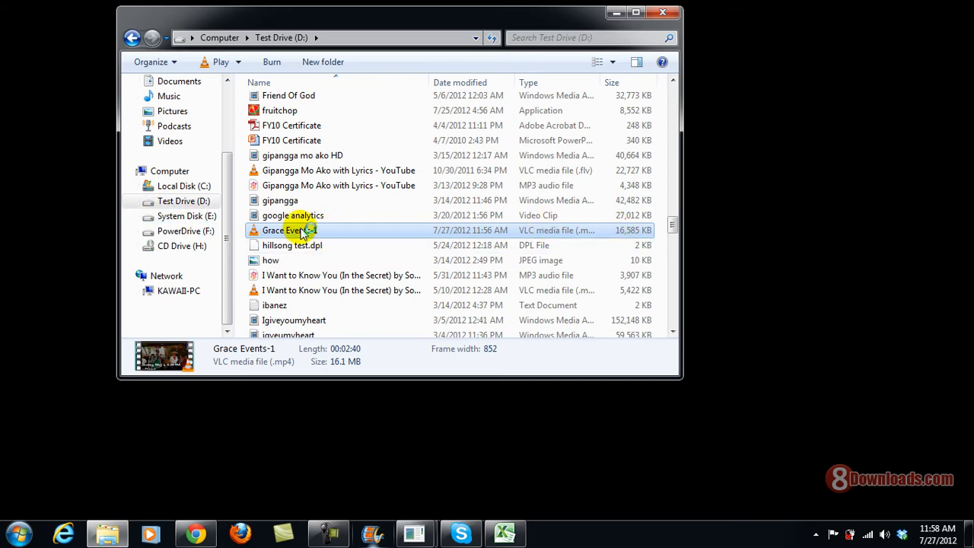
Play Grace Events-1.mp4 in VLC maximized and seek forward in the video
double_click(289, 230)
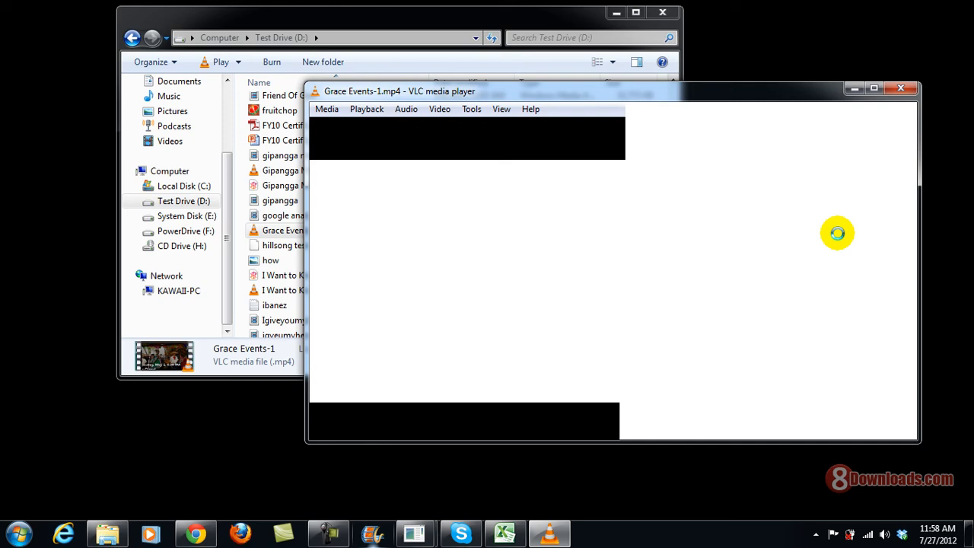
left_click(874, 87)
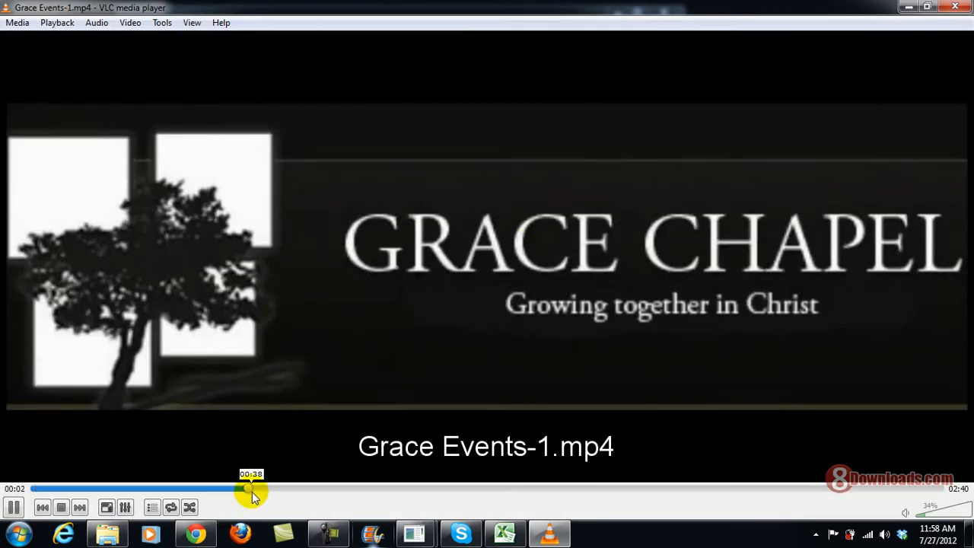
left_click(251, 488)
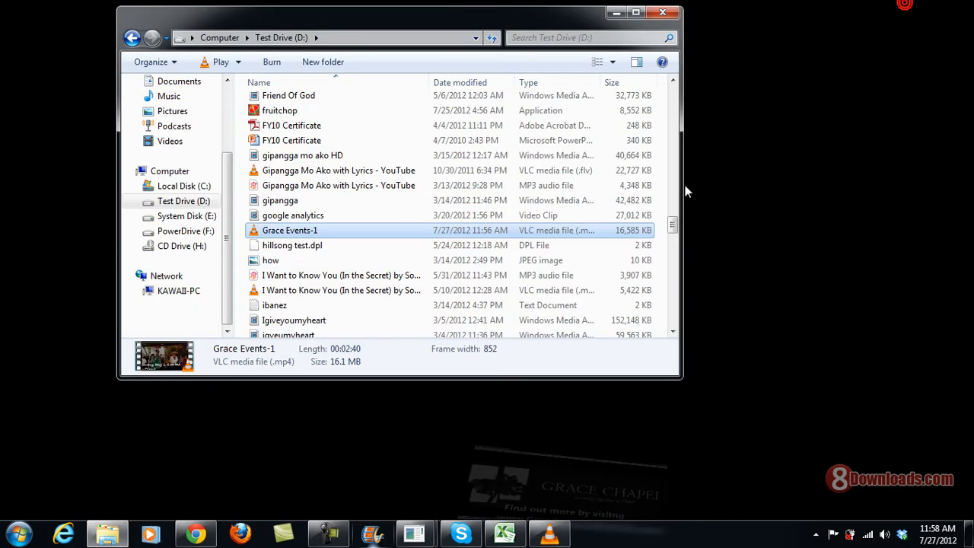
mouse_move(520, 335)
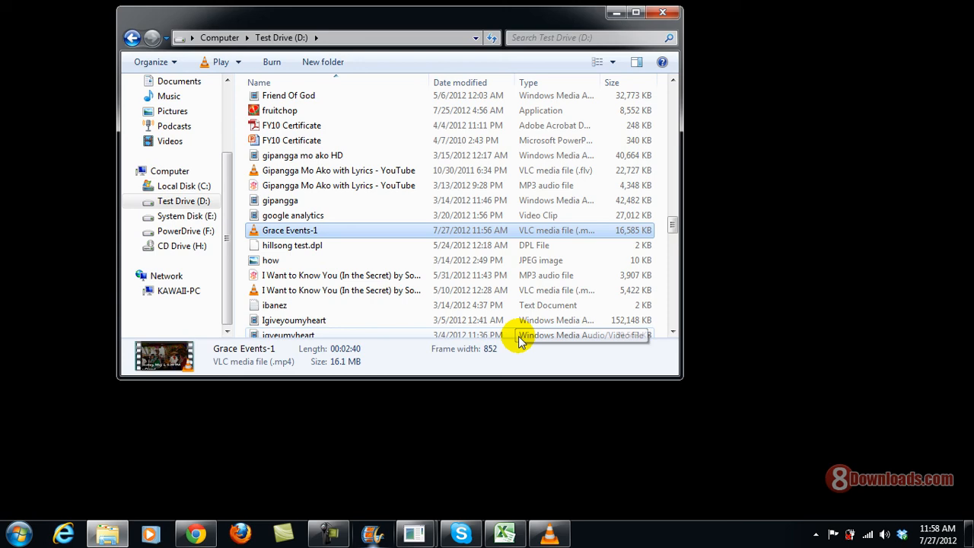